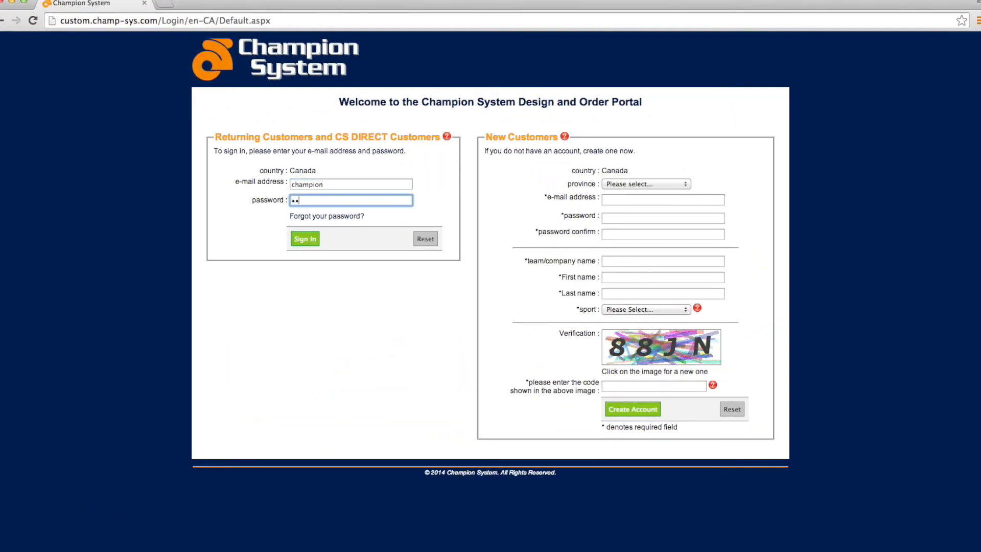
Step: Sign in under Returning Customers with the store e-mail and password
{"action": "type", "text": "•"}
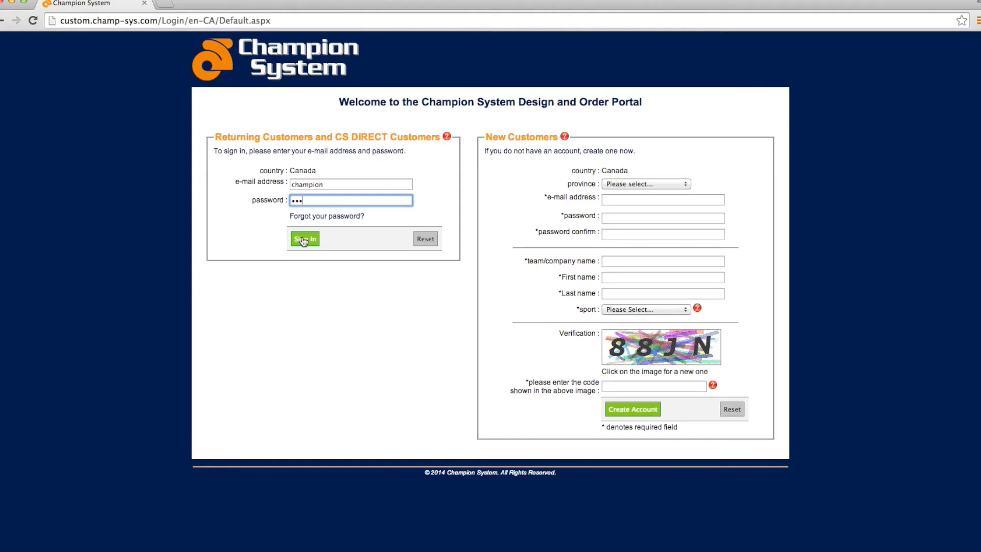
{"action": "left_click", "coordinate": [304, 239]}
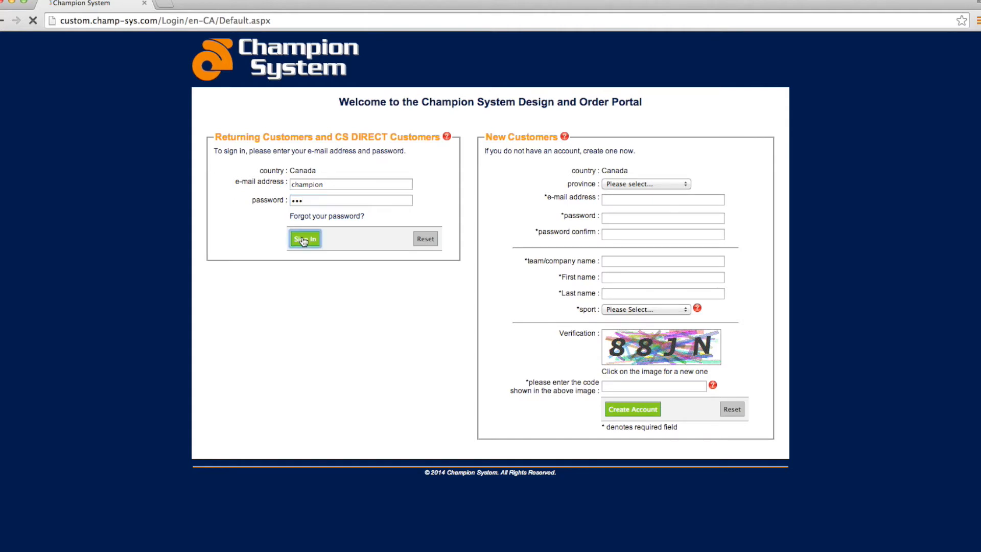
{"action": "left_click", "coordinate": [304, 239]}
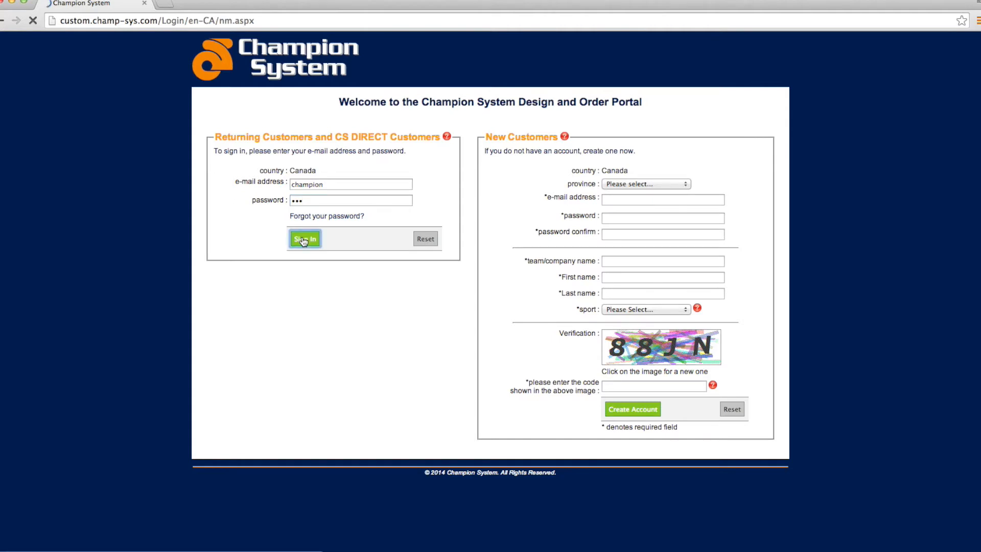
Step: Fill in the new account's e-mail (marcopolo@…), password, name Marc and verification code
{"action": "left_click", "coordinate": [304, 239]}
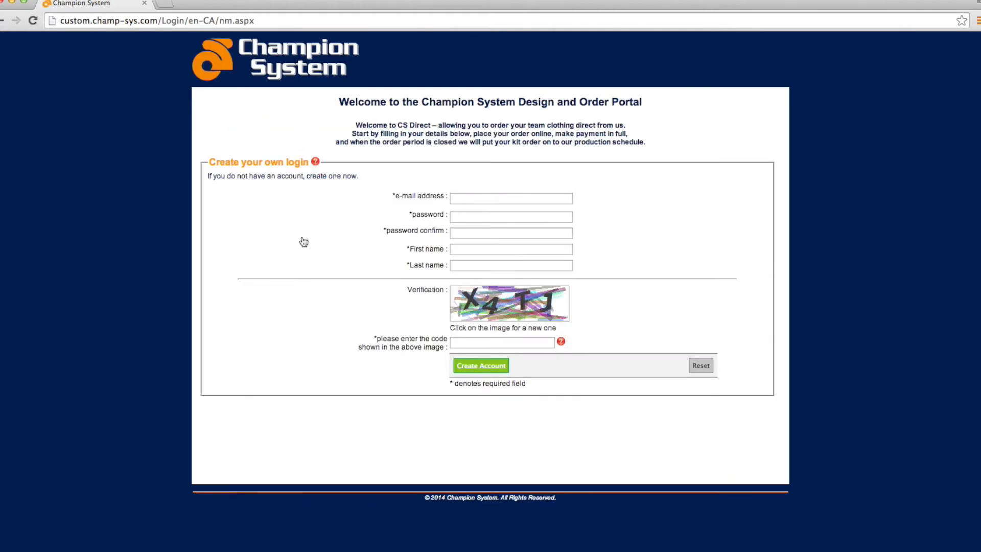
{"action": "left_click", "coordinate": [510, 198]}
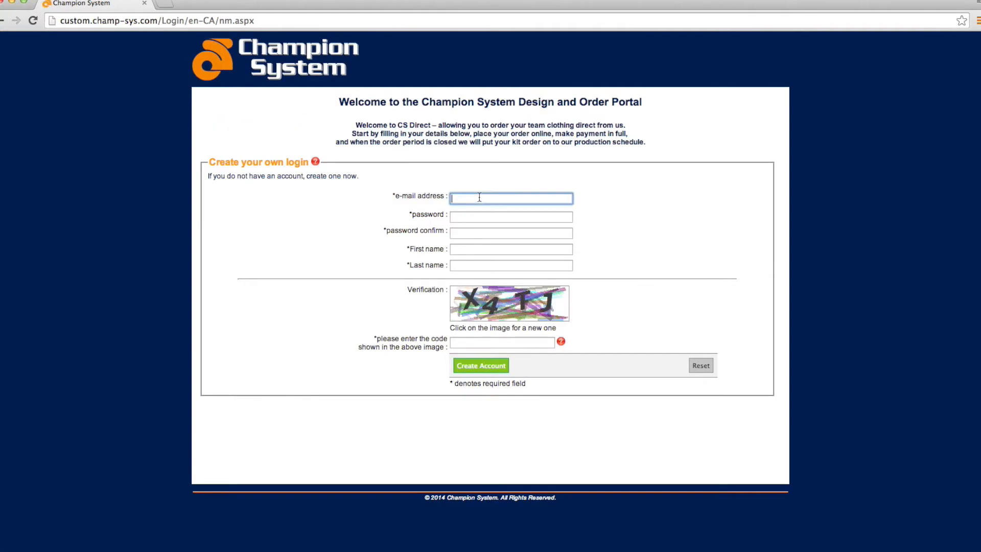
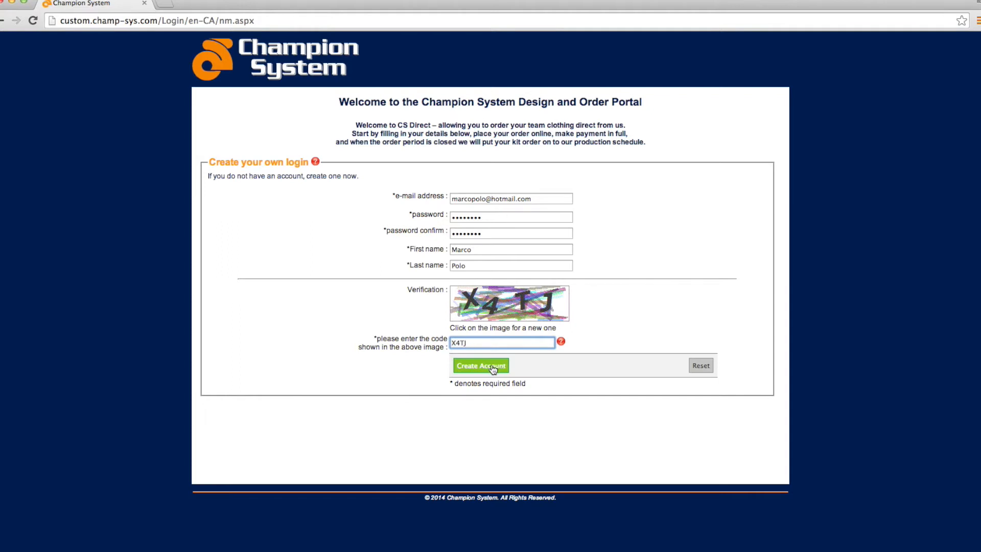
Step: Create the account and open the Vivid samples order catalogue
{"action": "left_click", "coordinate": [480, 365]}
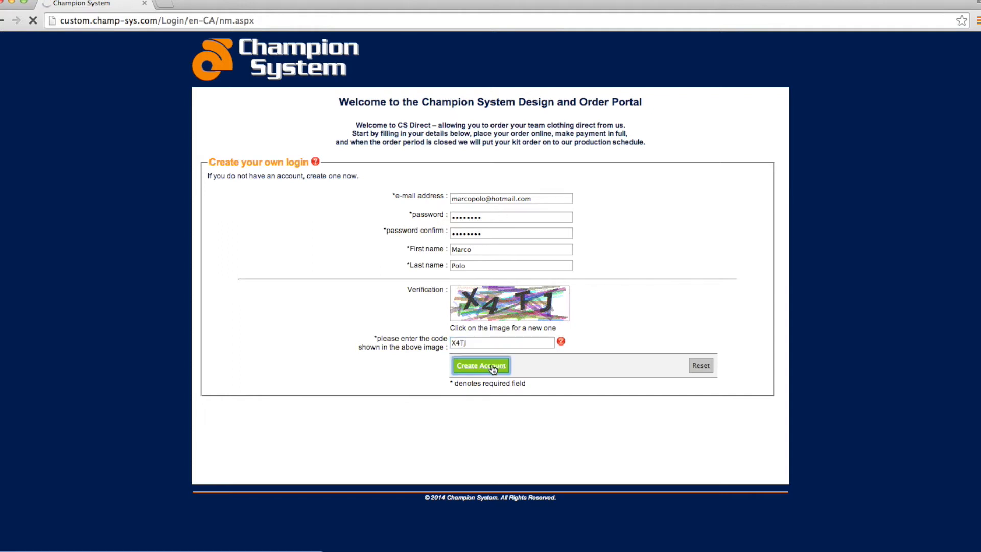
{"action": "left_click", "coordinate": [480, 365]}
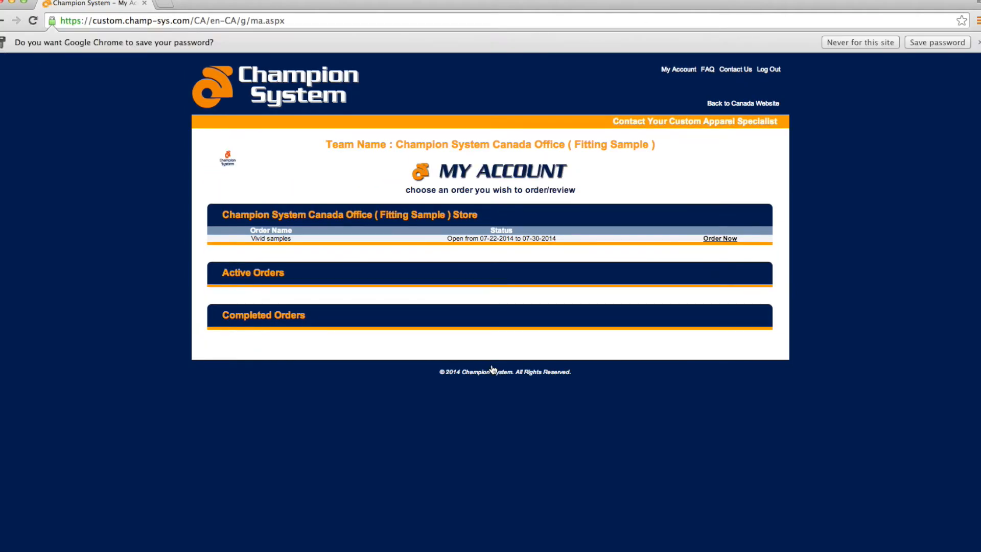
{"action": "mouse_move", "coordinate": [652, 301]}
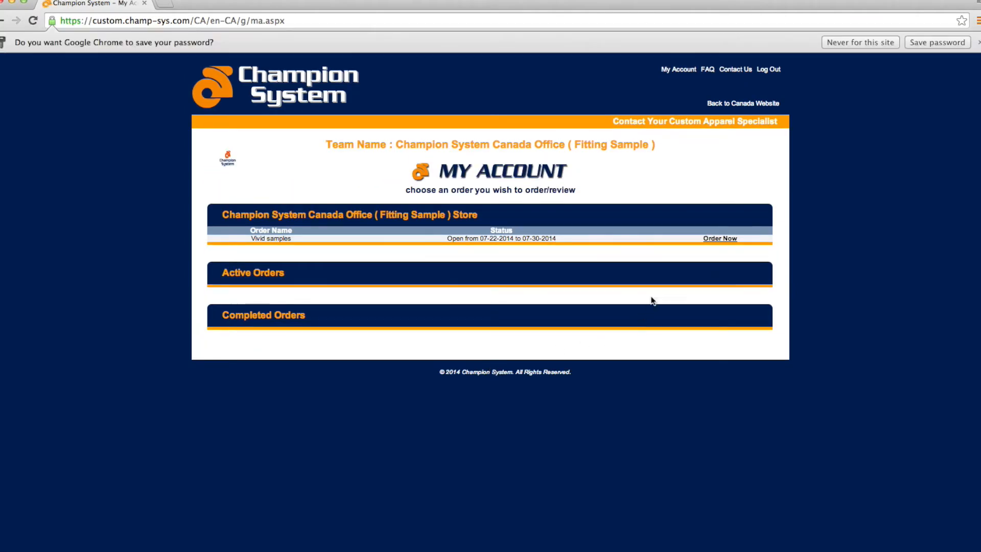
{"action": "left_click", "coordinate": [719, 238]}
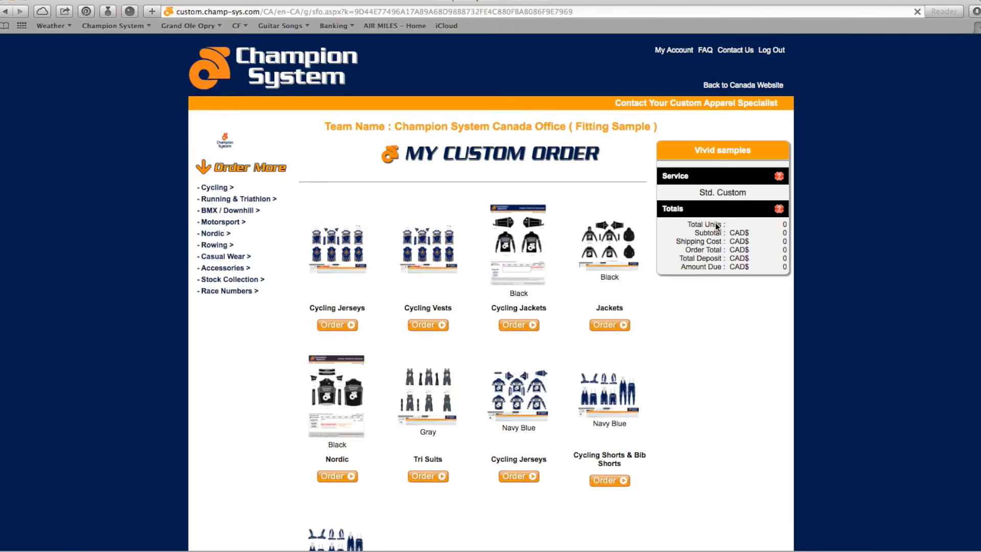
Step: Scroll the My Custom Order page and start the Cycling Jerseys order
{"action": "scroll", "scroll_direction": "down", "scroll_amount": 3}
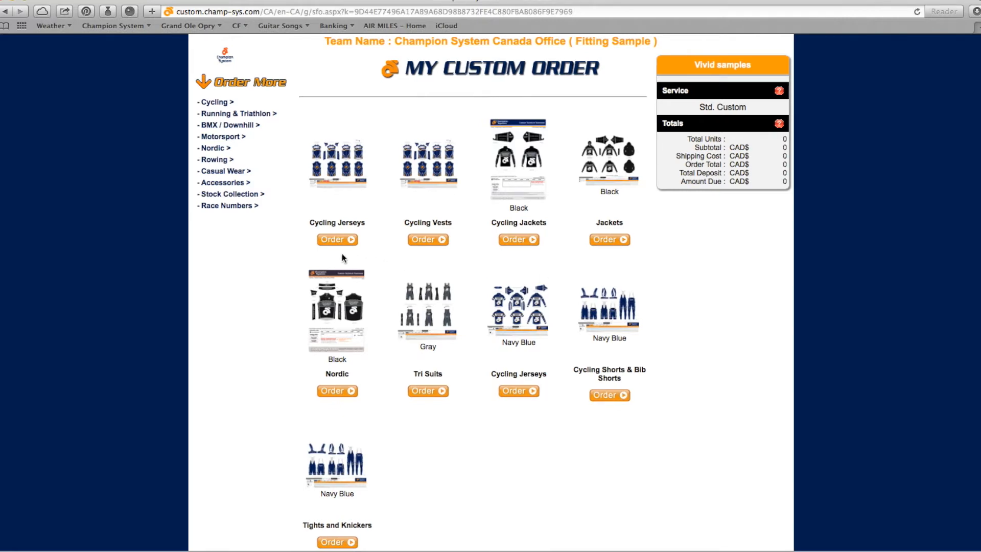
{"action": "mouse_move", "coordinate": [348, 240]}
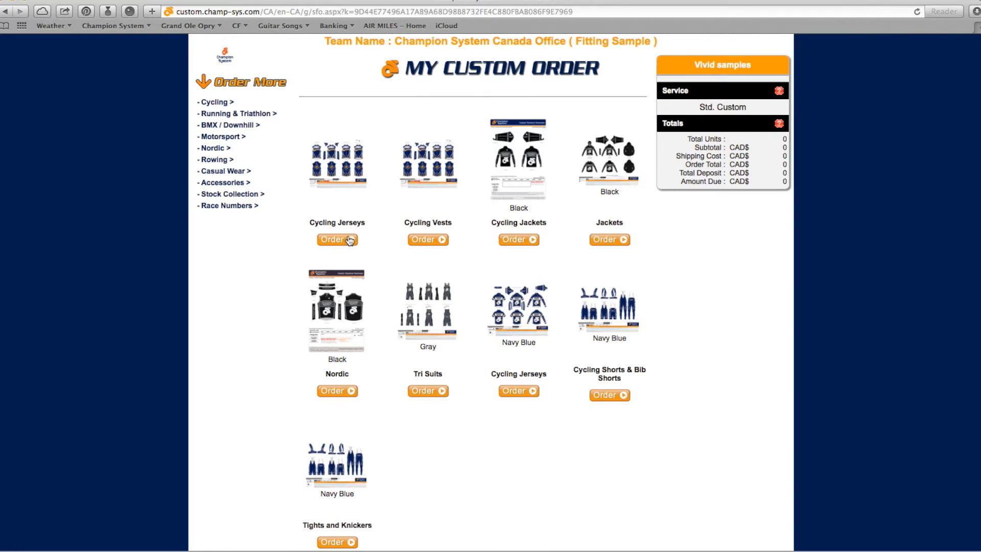
{"action": "left_click", "coordinate": [337, 239]}
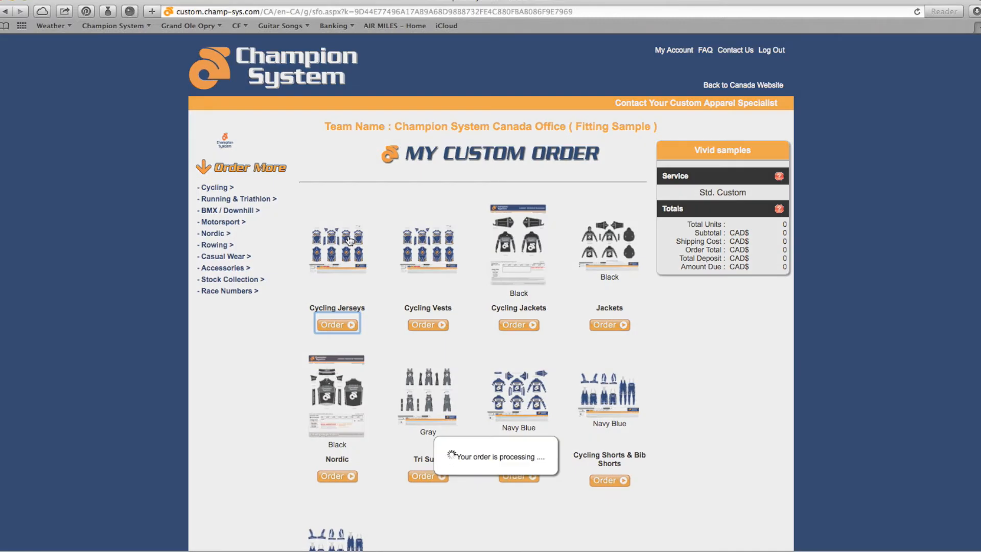
{"action": "mouse_move", "coordinate": [350, 251]}
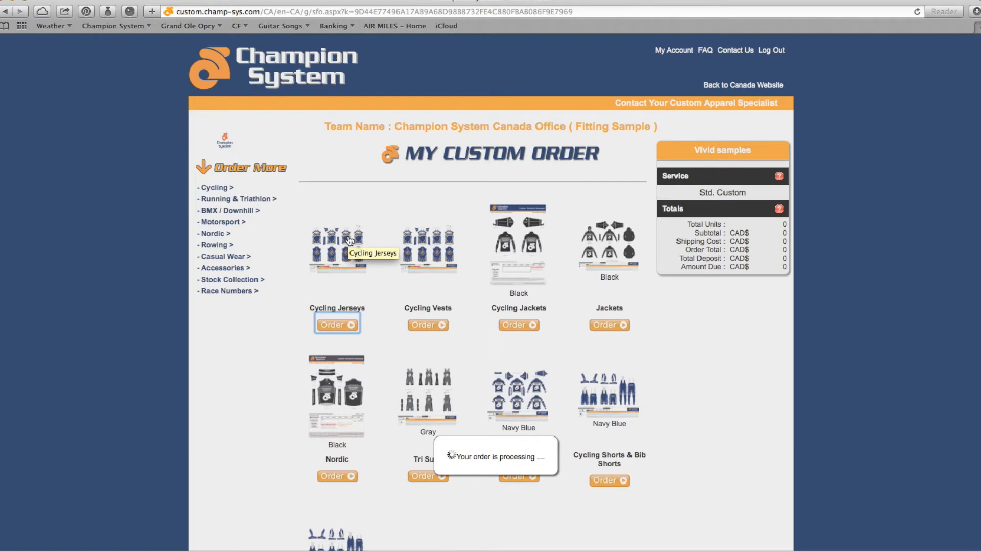
{"action": "left_click", "coordinate": [337, 324]}
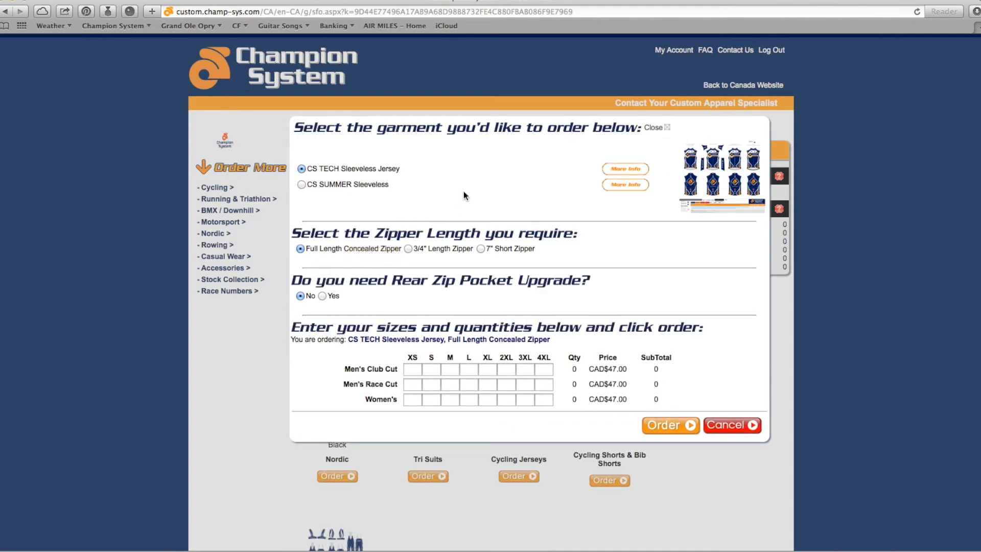
{"action": "mouse_move", "coordinate": [323, 192]}
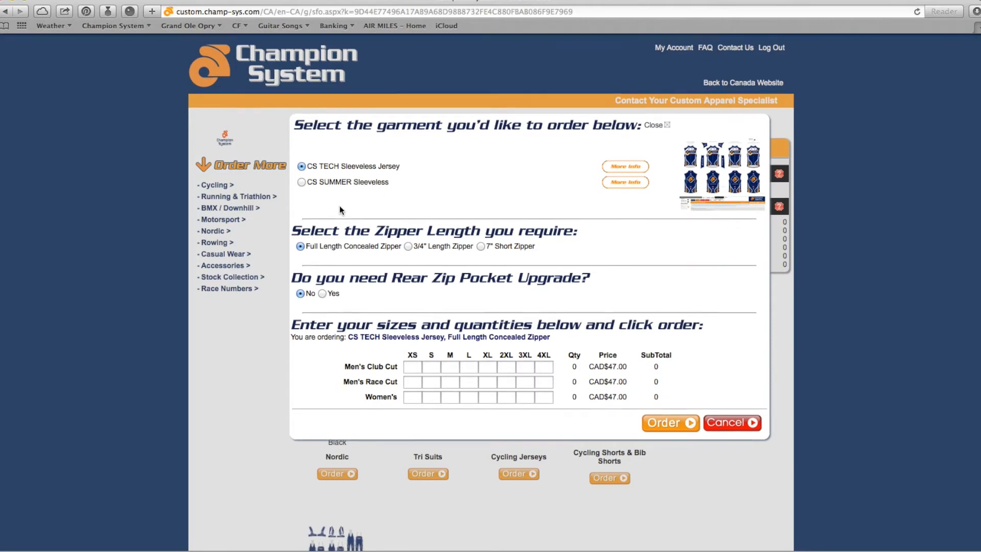
Step: Order 1 women's L CS TECH Sleeveless Jersey with full-length concealed zipper, no pocket
{"action": "scroll", "scroll_direction": "down", "scroll_amount": 3}
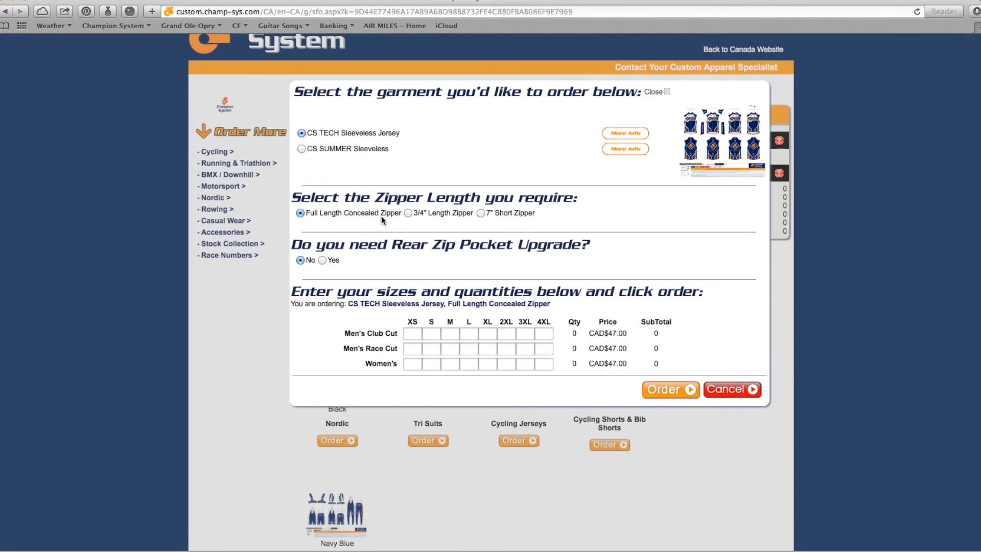
{"action": "mouse_move", "coordinate": [449, 220]}
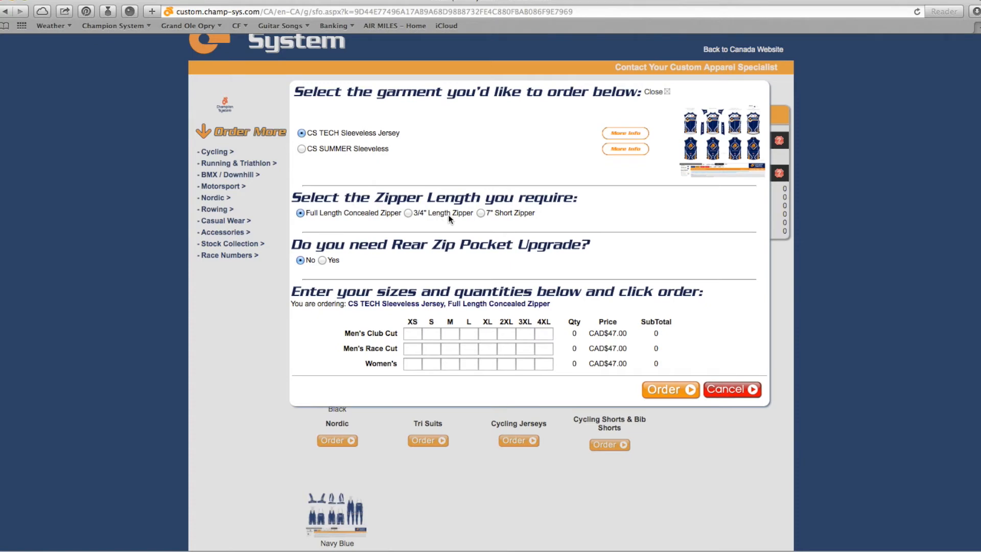
{"action": "mouse_move", "coordinate": [511, 223]}
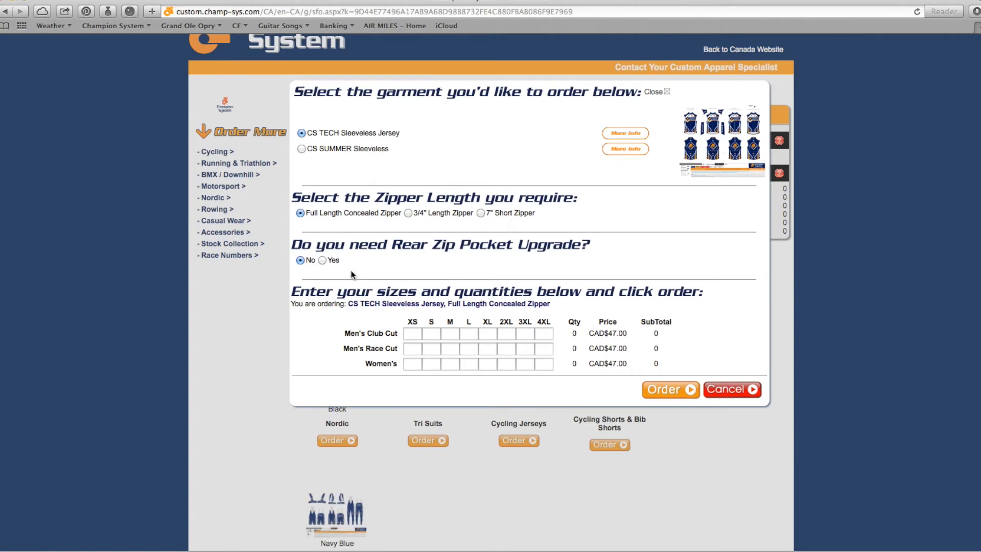
{"action": "mouse_move", "coordinate": [405, 306]}
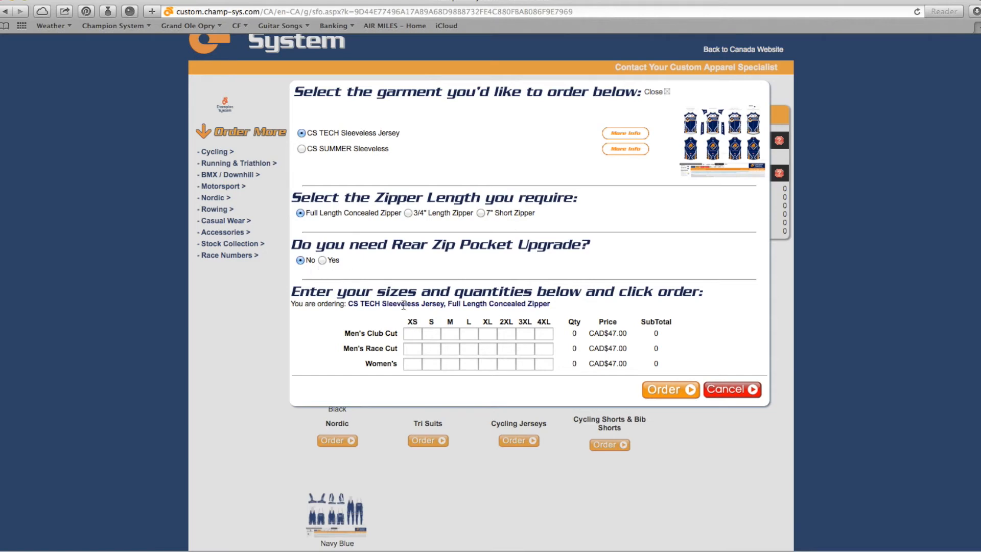
{"action": "mouse_move", "coordinate": [434, 332]}
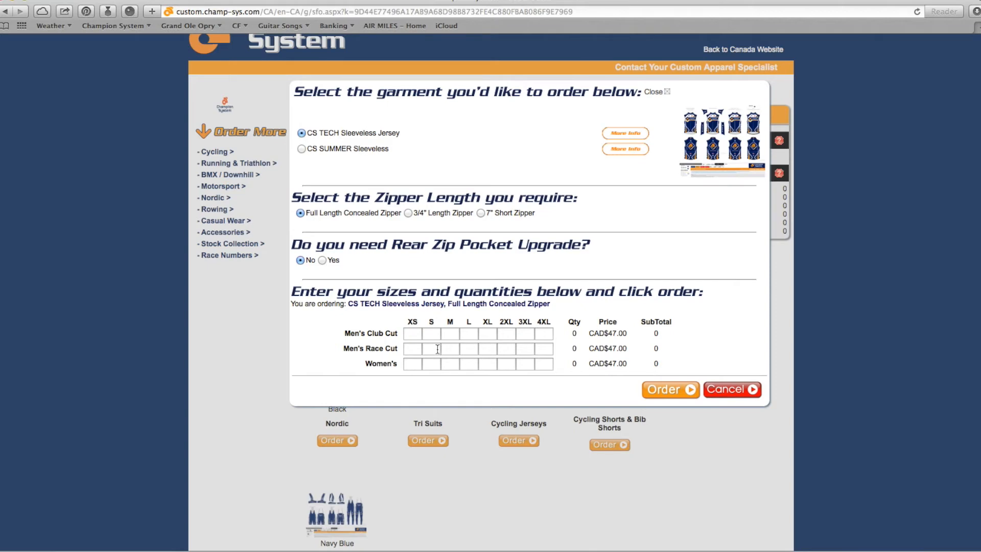
{"action": "mouse_move", "coordinate": [470, 364]}
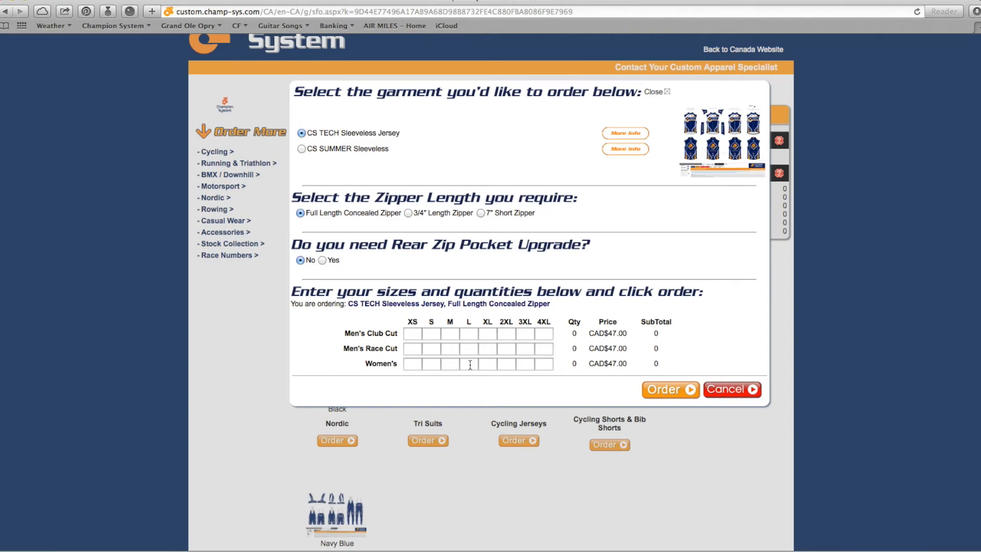
{"action": "left_click", "coordinate": [669, 389]}
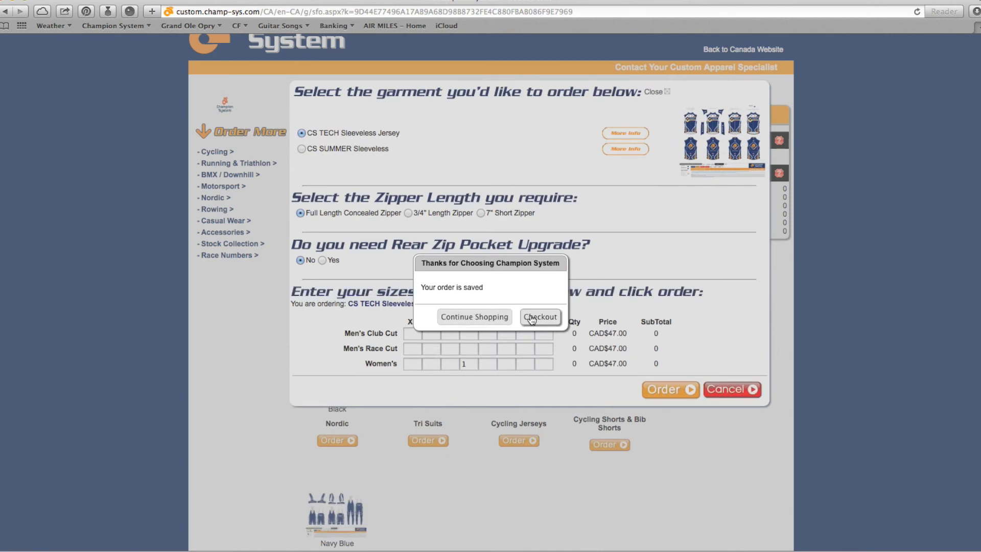
{"action": "left_click", "coordinate": [540, 317]}
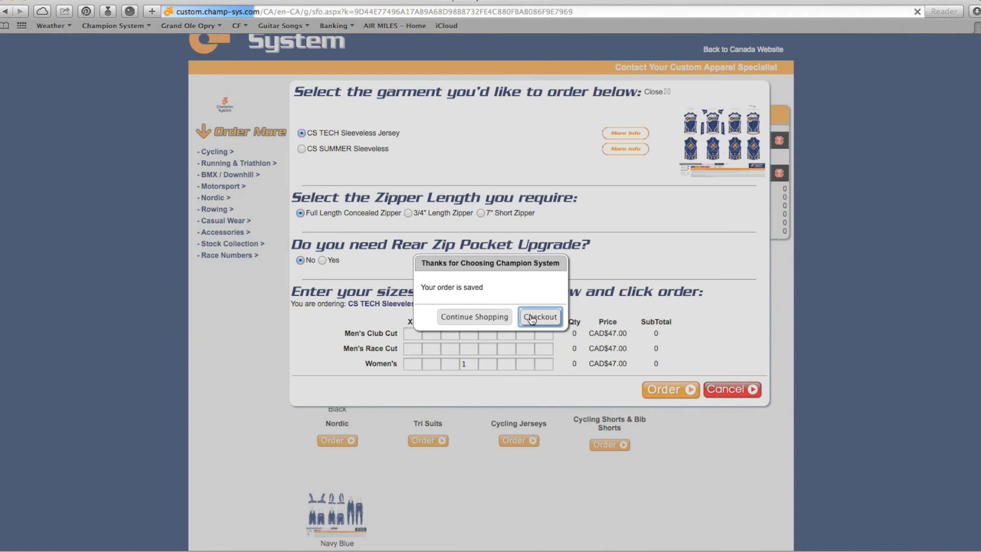
Step: Check out and confirm the jersey order, then enter the billing postal code
{"action": "left_click", "coordinate": [539, 315]}
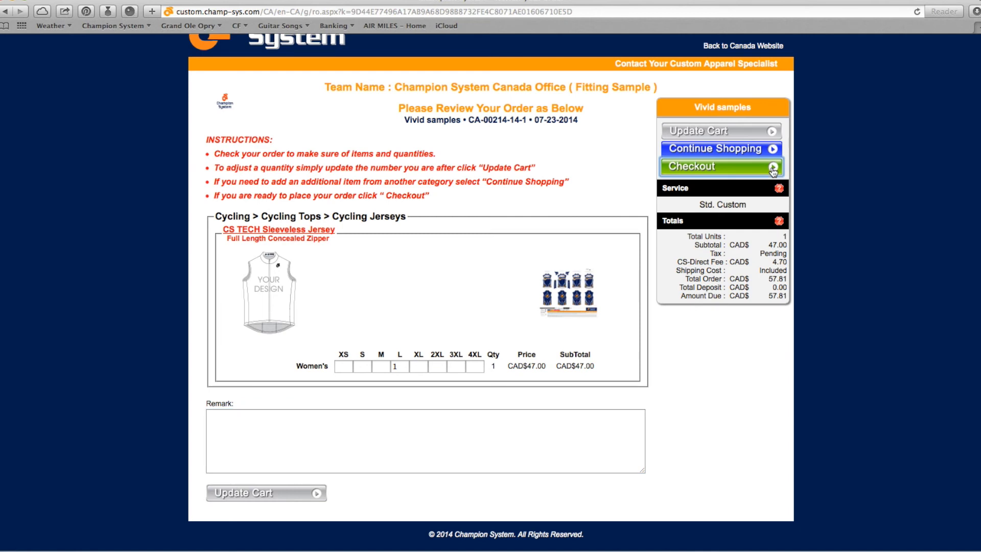
{"action": "left_click", "coordinate": [721, 165]}
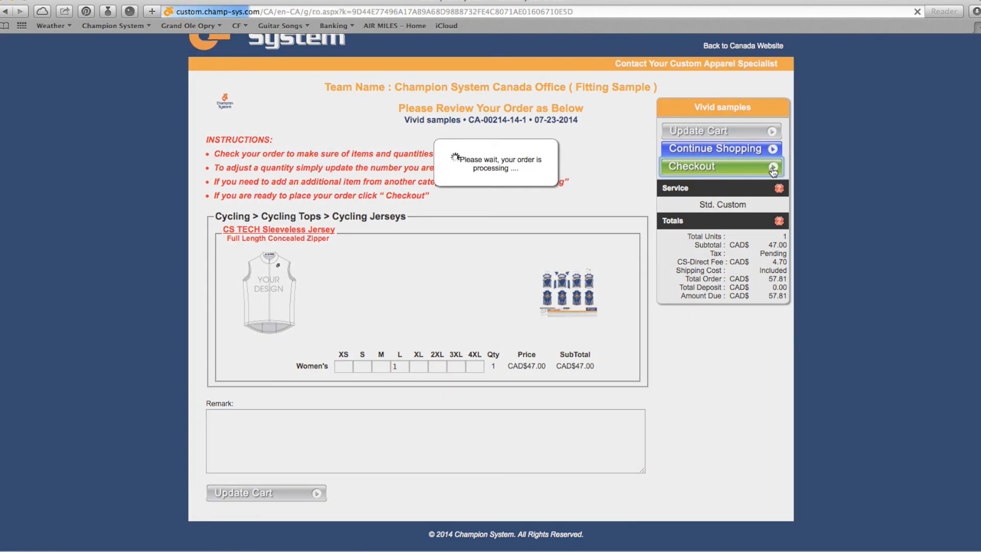
{"action": "left_click", "coordinate": [721, 166]}
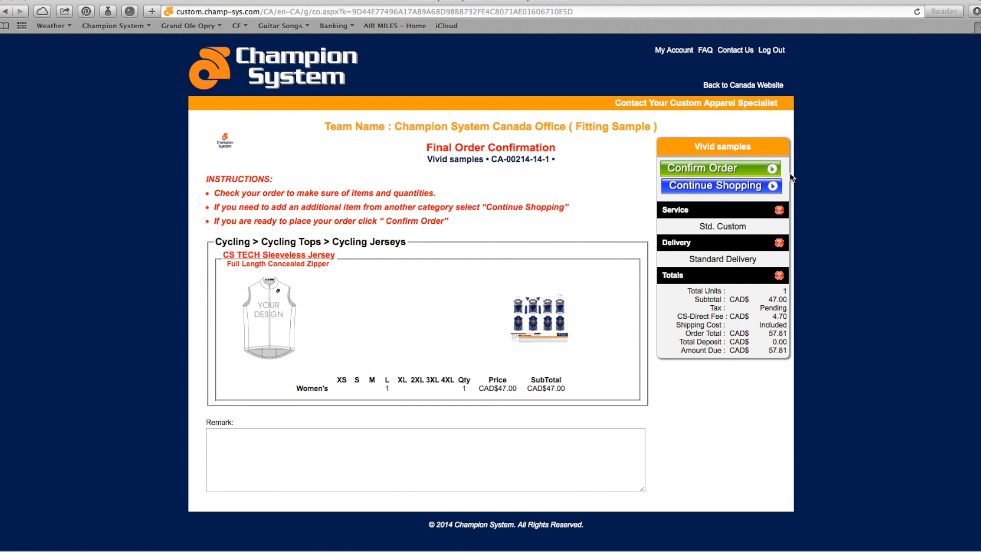
{"action": "left_click", "coordinate": [716, 168]}
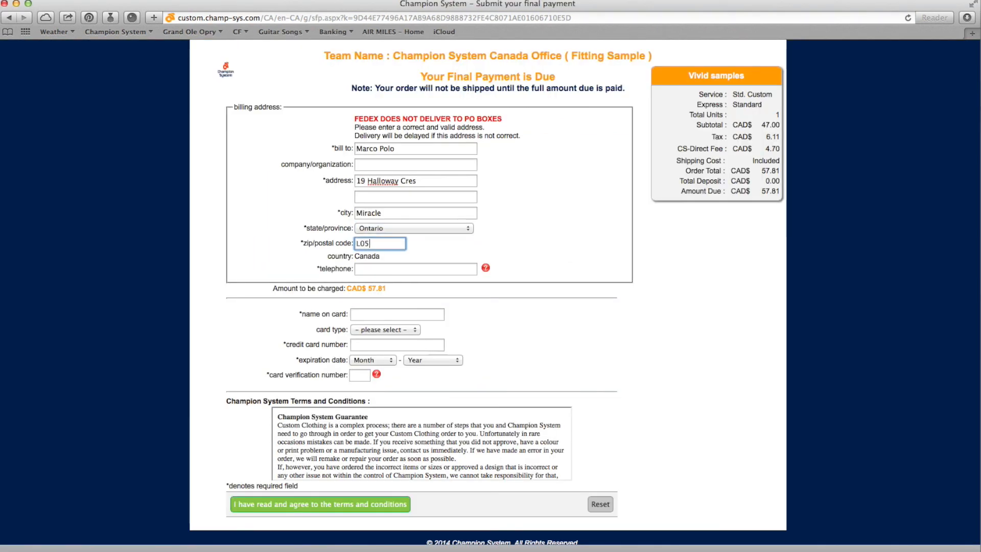
{"action": "type", "text": "4S"}
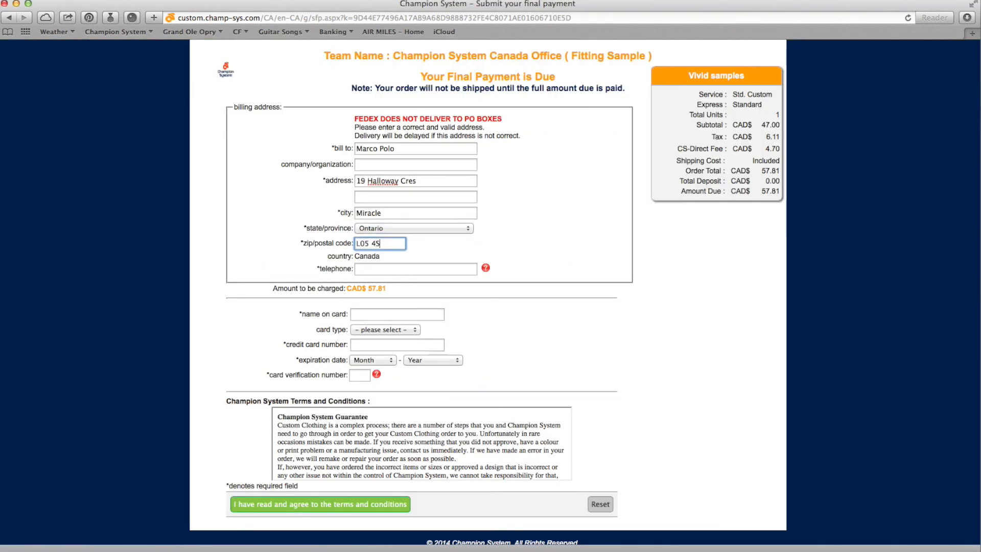